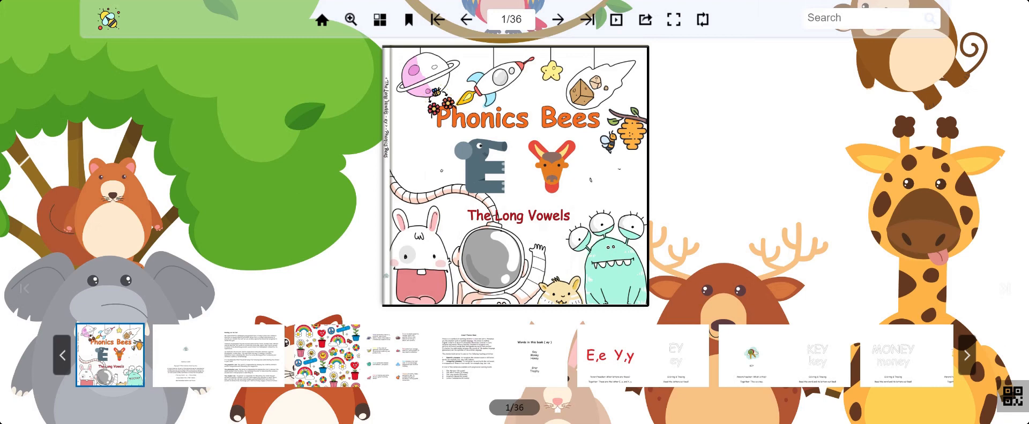
Step: Leaf from the Phonics Bees cover past the E,e Y,y pages to pages 10-11
{"action": "left_click", "coordinate": [557, 19]}
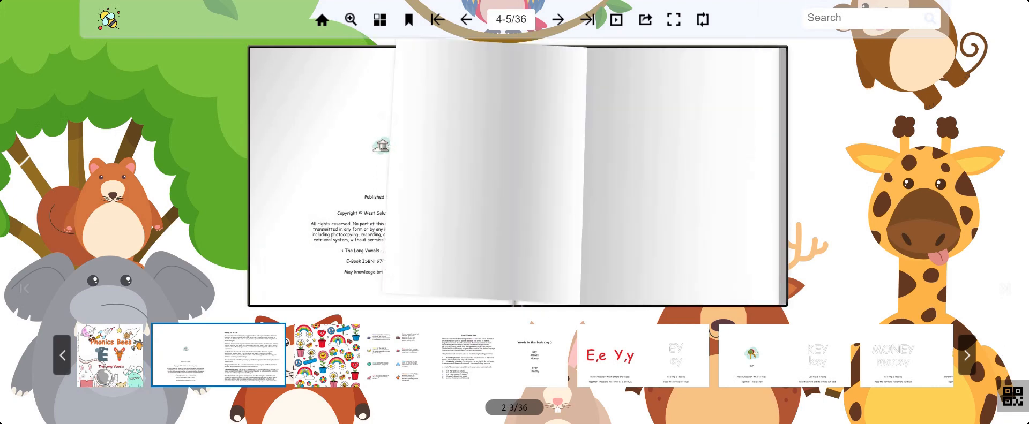
{"action": "left_click", "coordinate": [557, 19]}
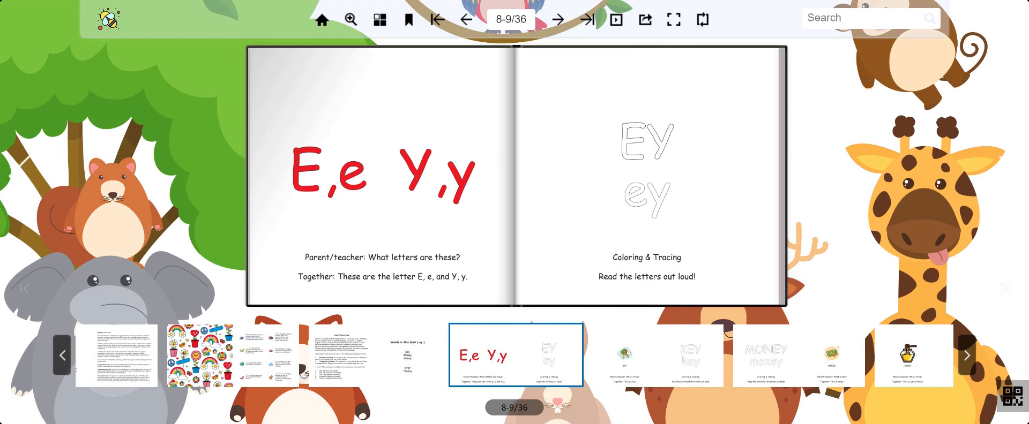
{"action": "left_click", "coordinate": [558, 19]}
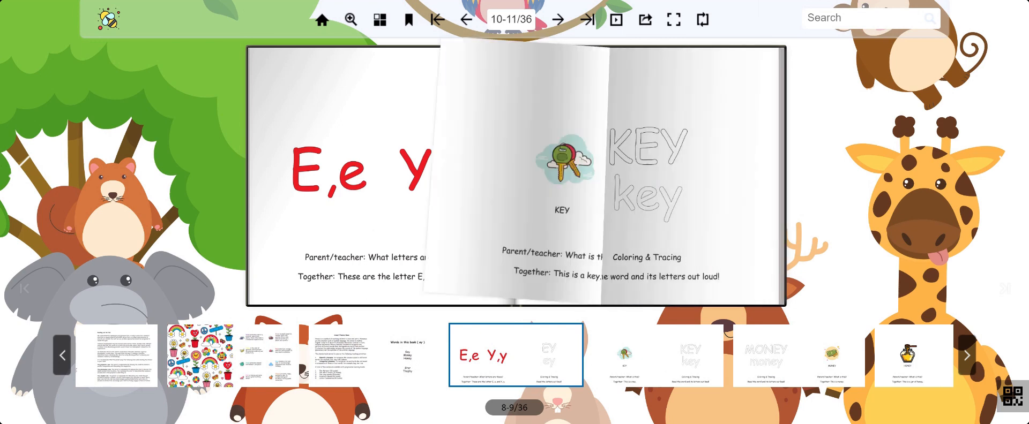
Step: Flip through the KEY, MONEY and HONEY word spreads to the dog picture on pages 16-17
{"action": "left_click", "coordinate": [557, 19]}
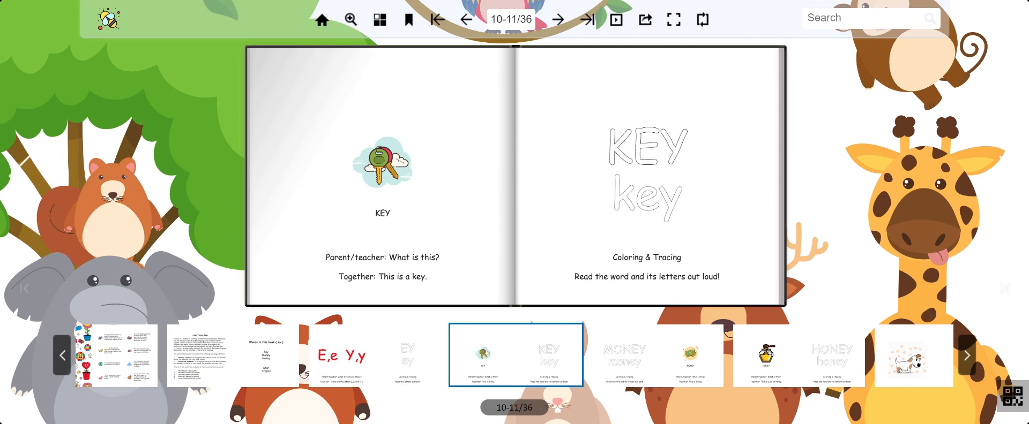
{"action": "left_click", "coordinate": [557, 19]}
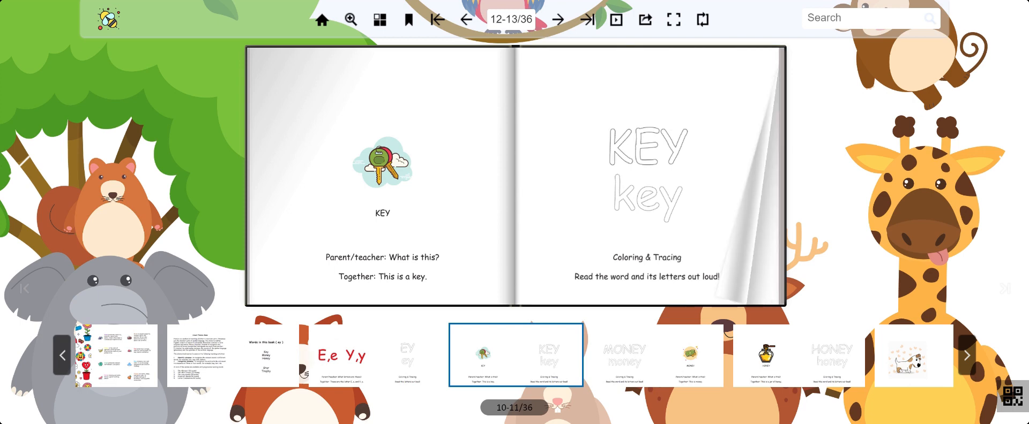
{"action": "left_click", "coordinate": [558, 21]}
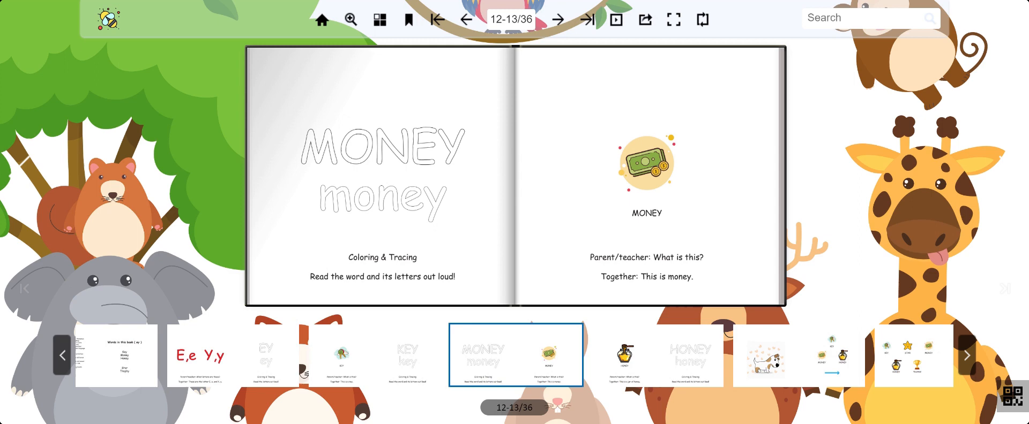
{"action": "left_click", "coordinate": [557, 19]}
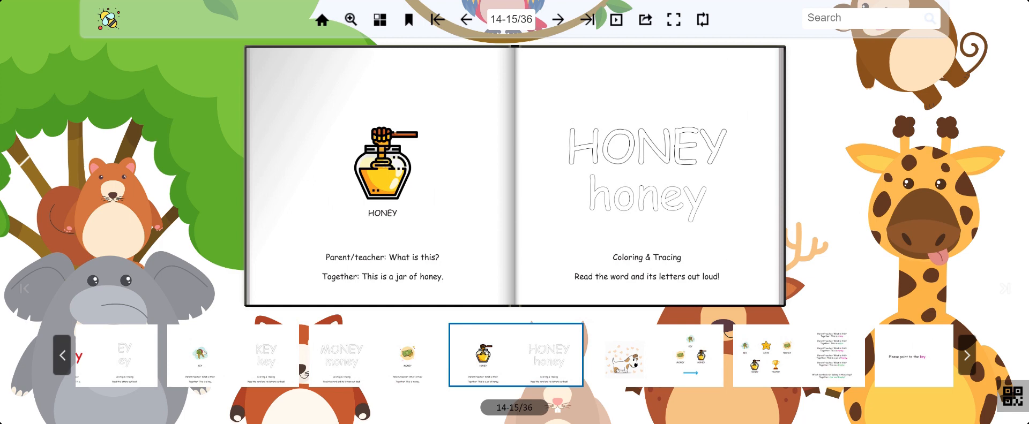
{"action": "left_click", "coordinate": [557, 20]}
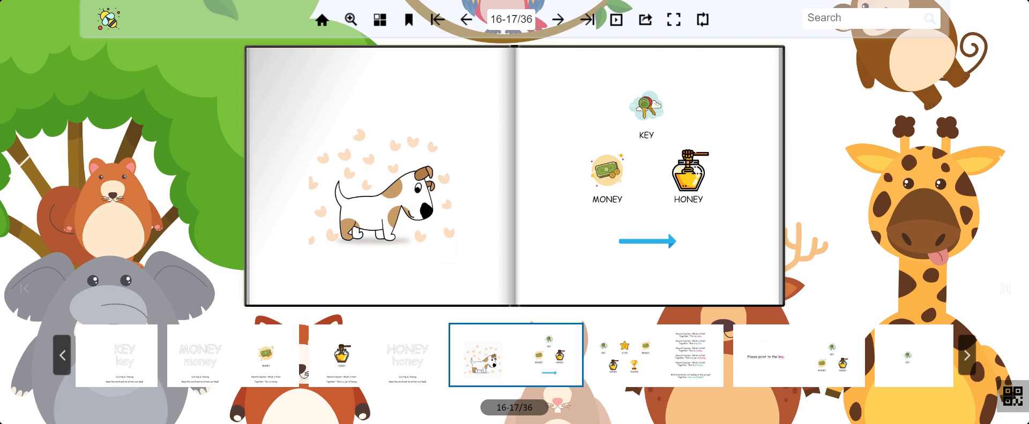
Step: Turn to pages 18-19 with the key, star, money, honey and trophy group review
{"action": "left_click", "coordinate": [557, 20]}
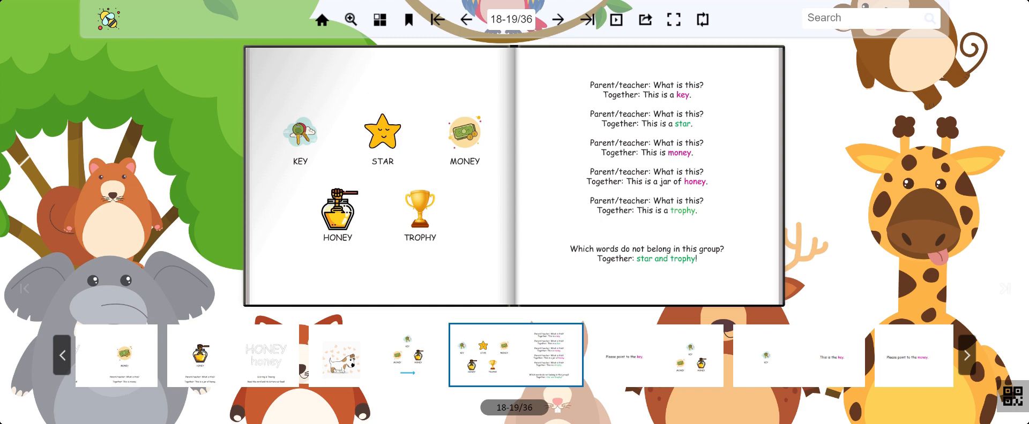
Step: Page through the key and money pointing exercises to the point-to-the-honey page
{"action": "left_click", "coordinate": [557, 19]}
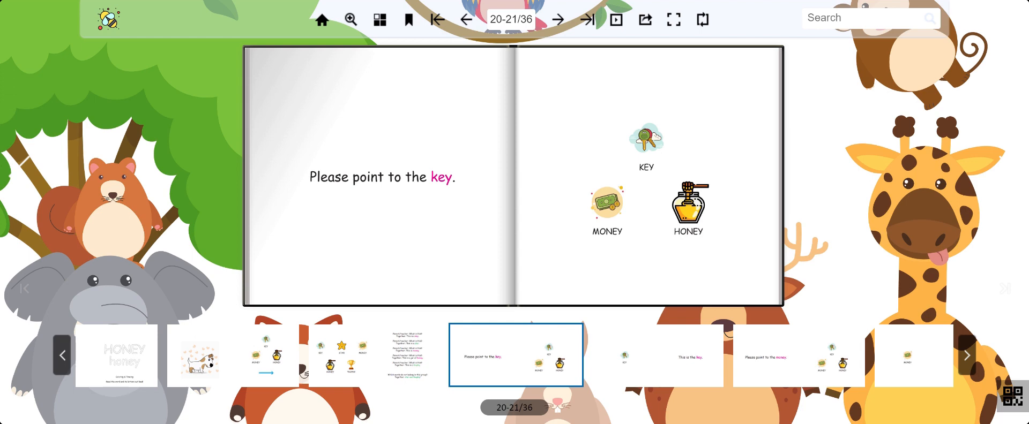
{"action": "left_click", "coordinate": [557, 19]}
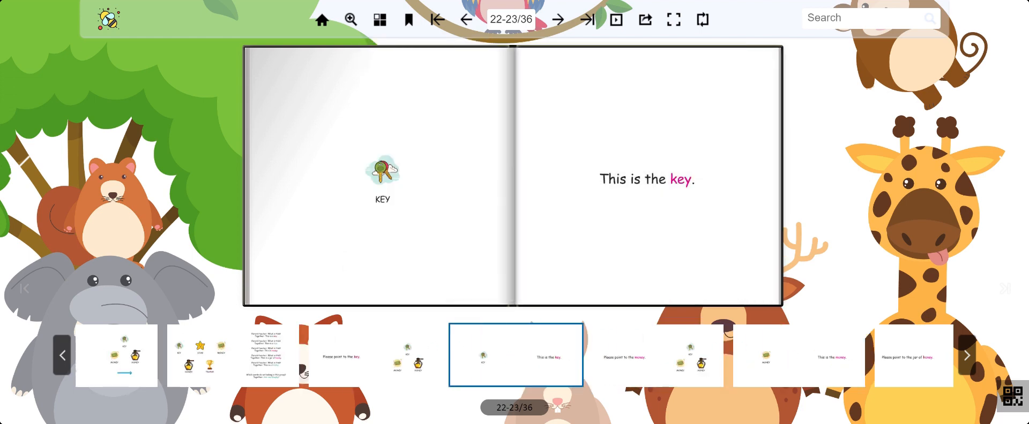
{"action": "left_click", "coordinate": [557, 20]}
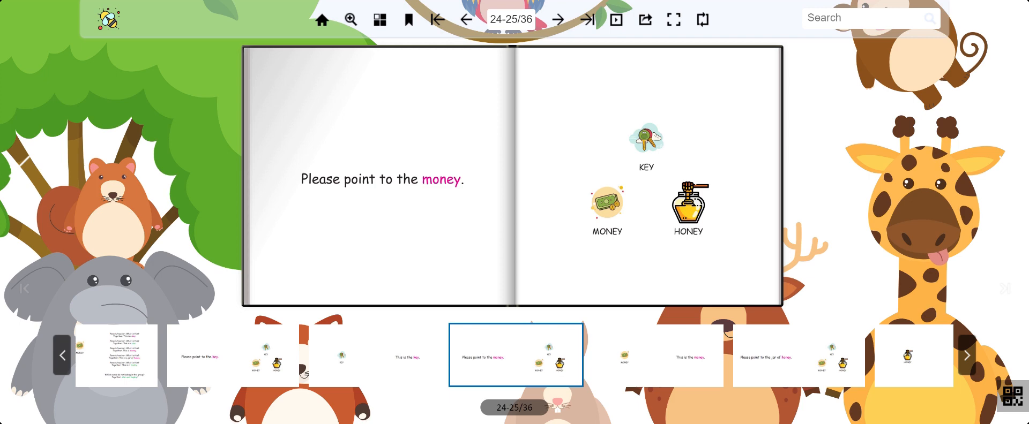
{"action": "left_click", "coordinate": [557, 20]}
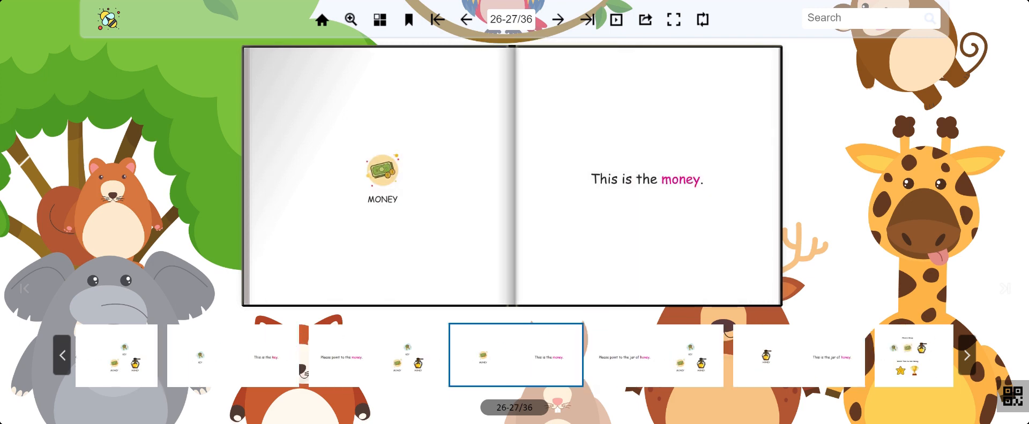
{"action": "left_click", "coordinate": [557, 20]}
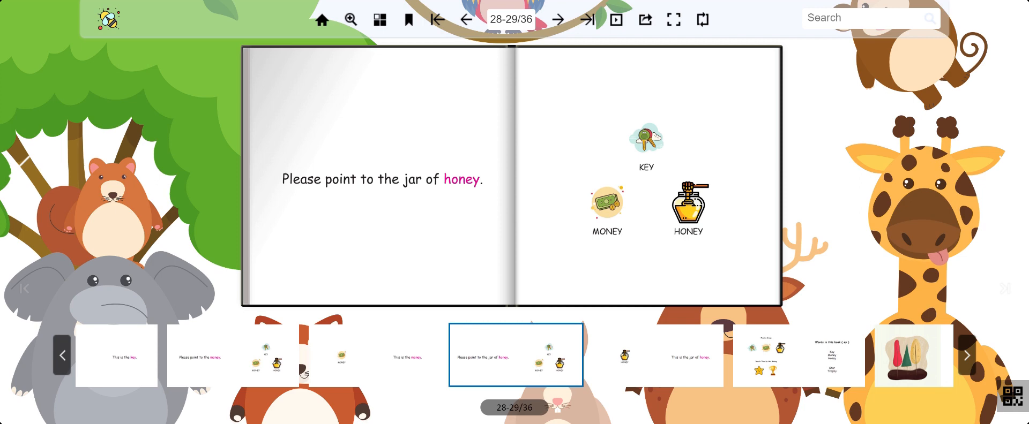
Step: Continue past the jar of honey and Words in this book list to the final page 36/36
{"action": "left_click", "coordinate": [557, 19]}
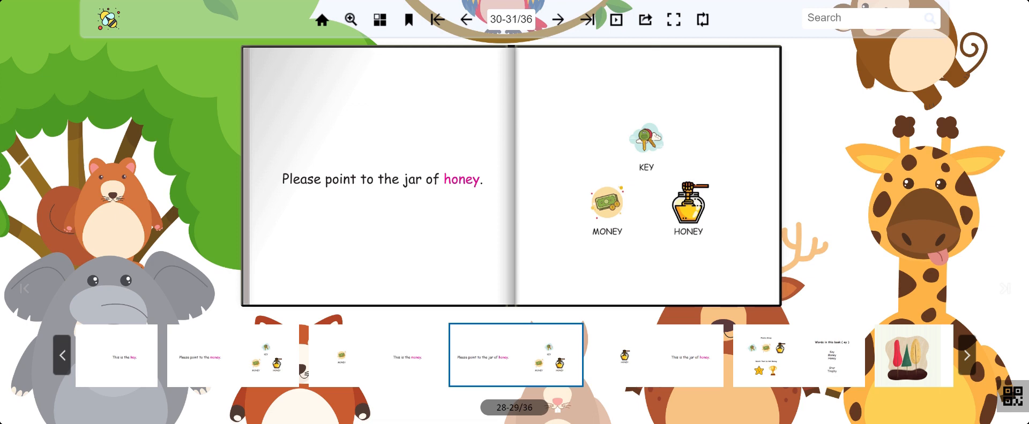
{"action": "left_click", "coordinate": [557, 19]}
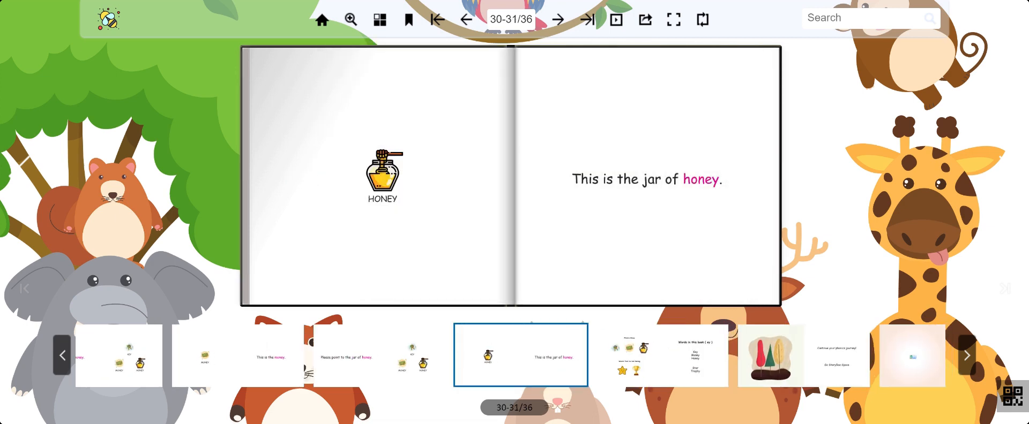
{"action": "left_click", "coordinate": [558, 20]}
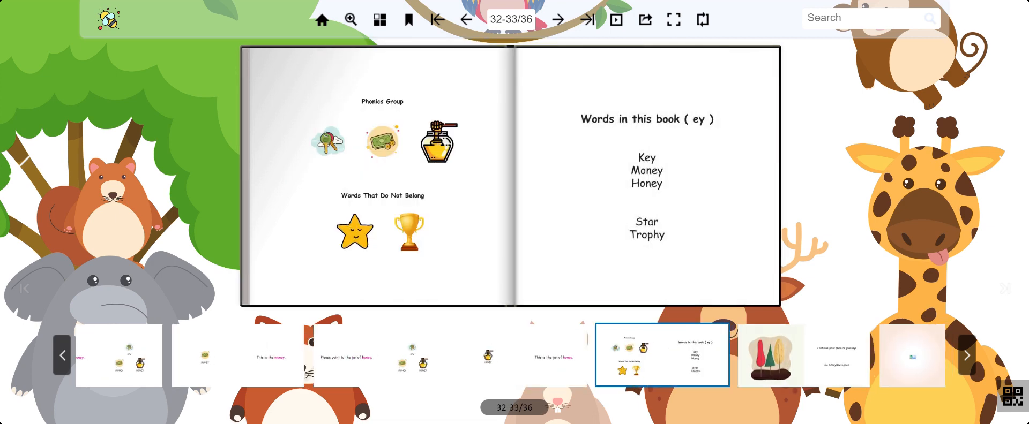
{"action": "left_click", "coordinate": [557, 20]}
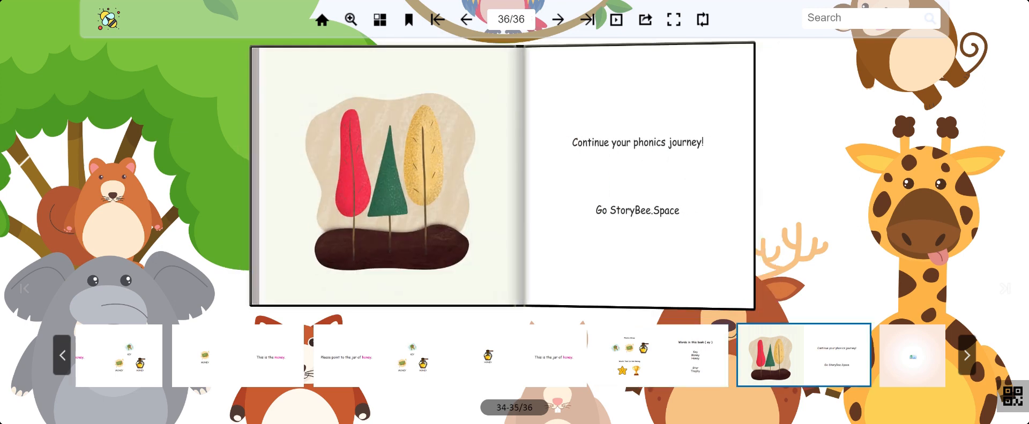